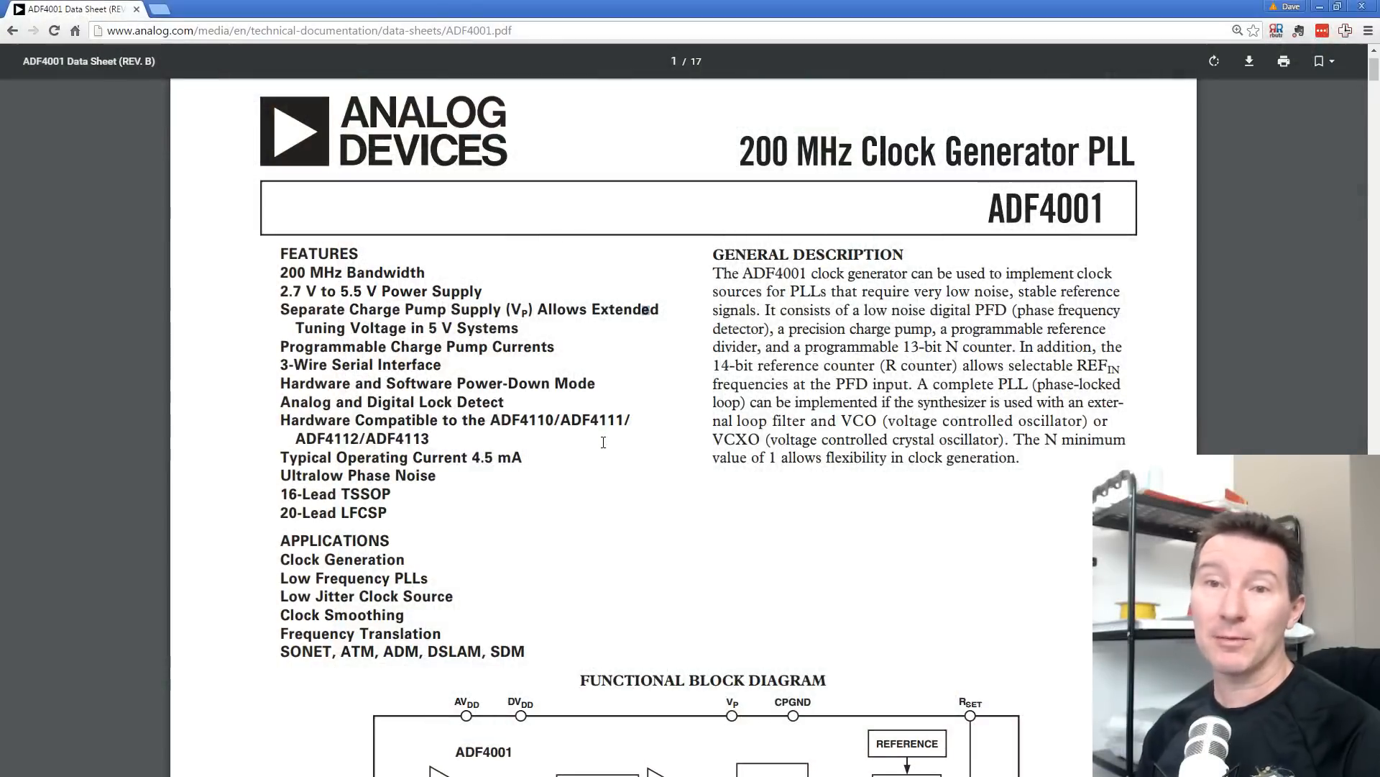
{"action": "mouse_move", "coordinate": [848, 207]}
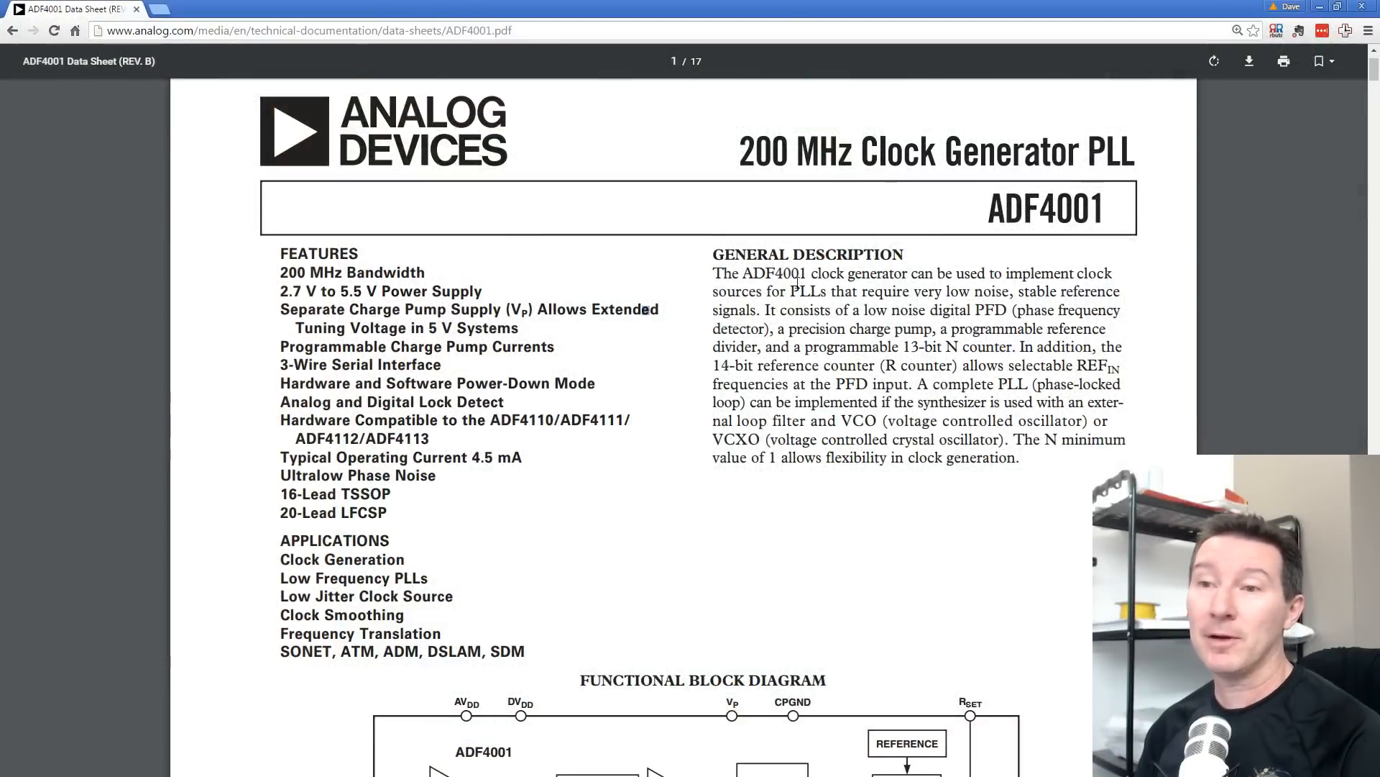
Select the 'Ultralow Phase Noise' line in the ADF4001 FEATURES list
{"action": "left_click_drag", "start_coordinate": [789, 291], "coordinate": [903, 292]}
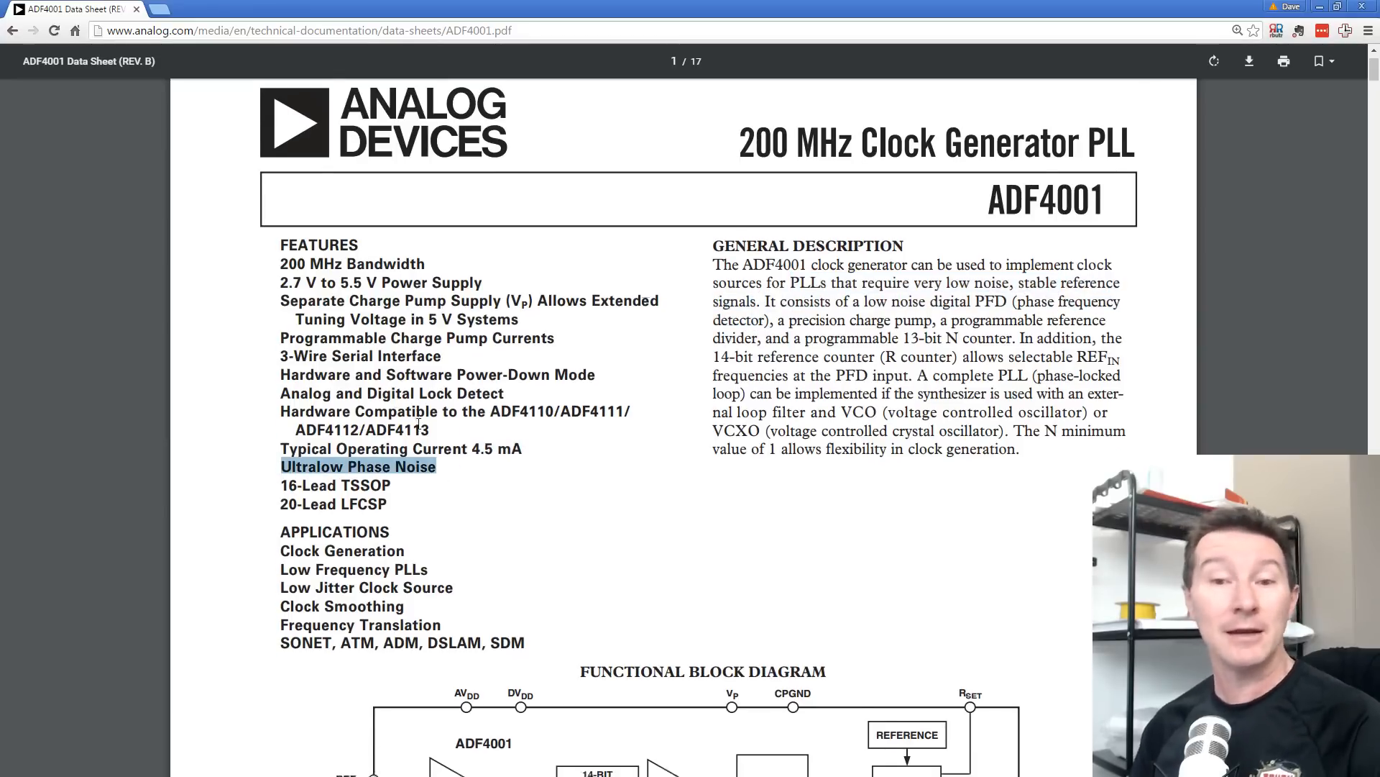
Scroll the first page down until the functional block diagram is fully visible
{"action": "scroll", "scroll_direction": "down", "scroll_amount": 3}
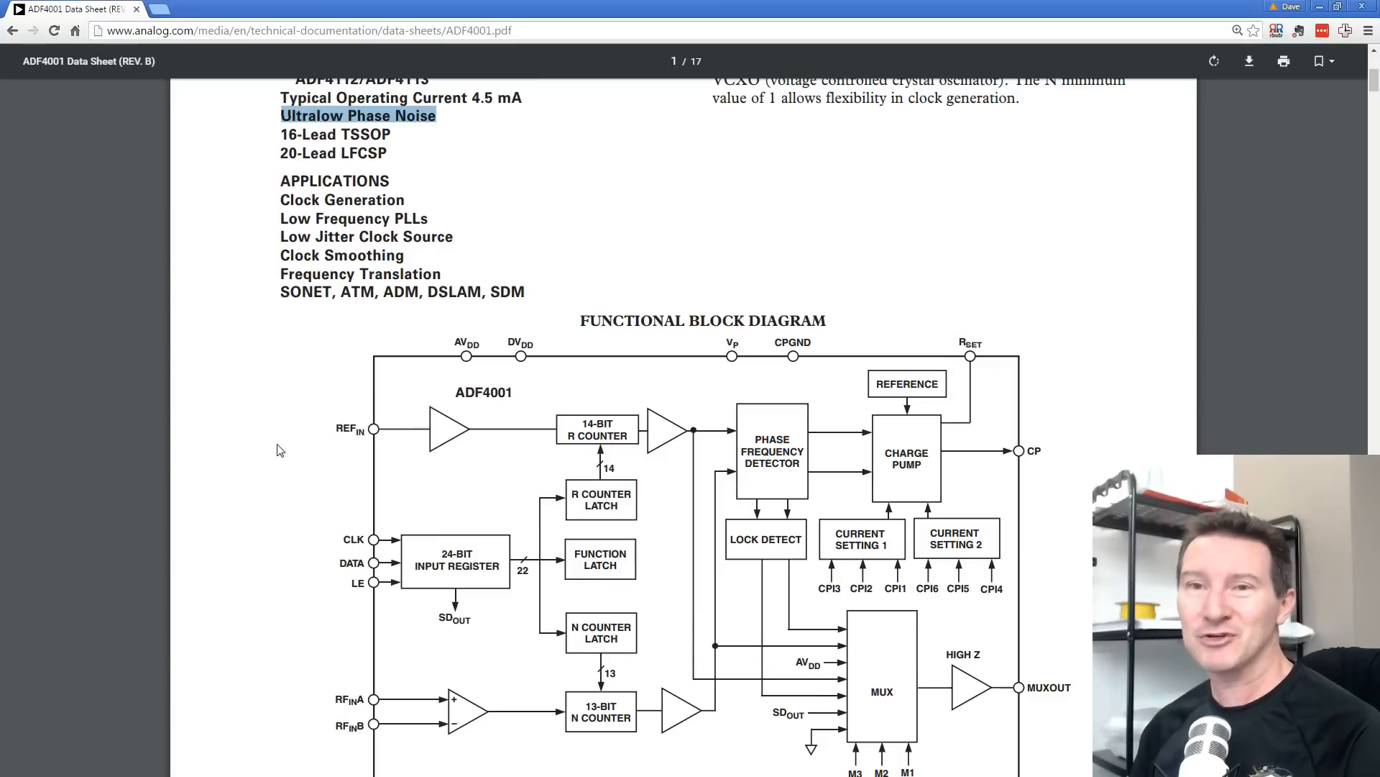
{"action": "mouse_move", "coordinate": [243, 483]}
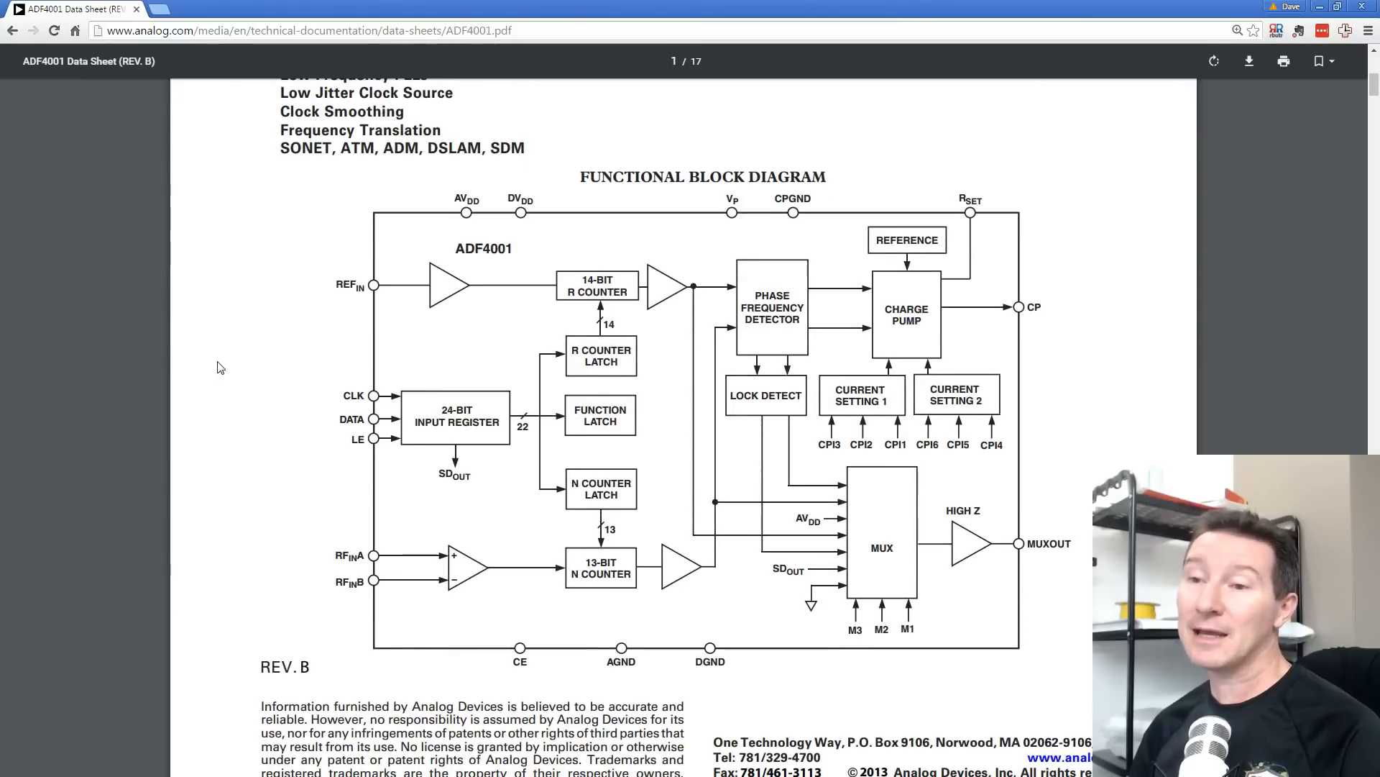
{"action": "mouse_move", "coordinate": [442, 312]}
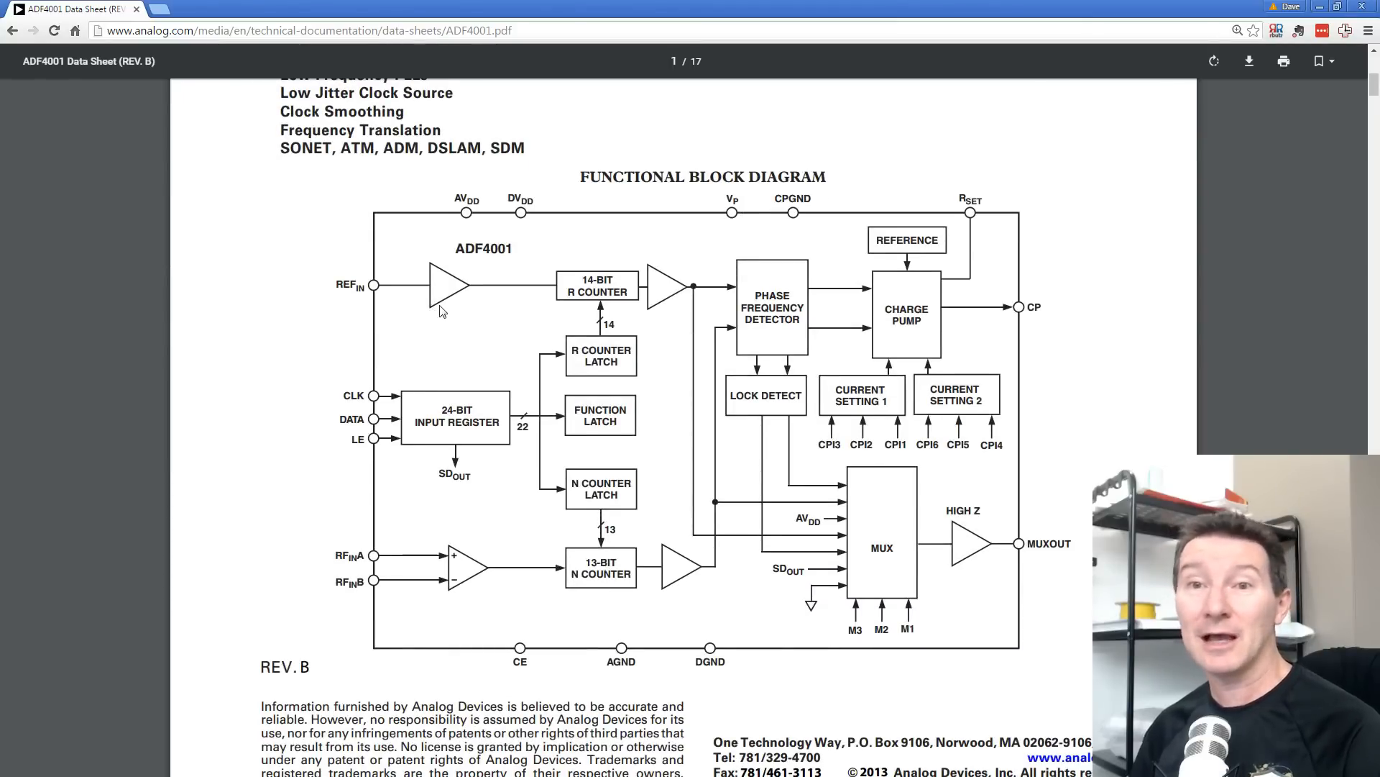